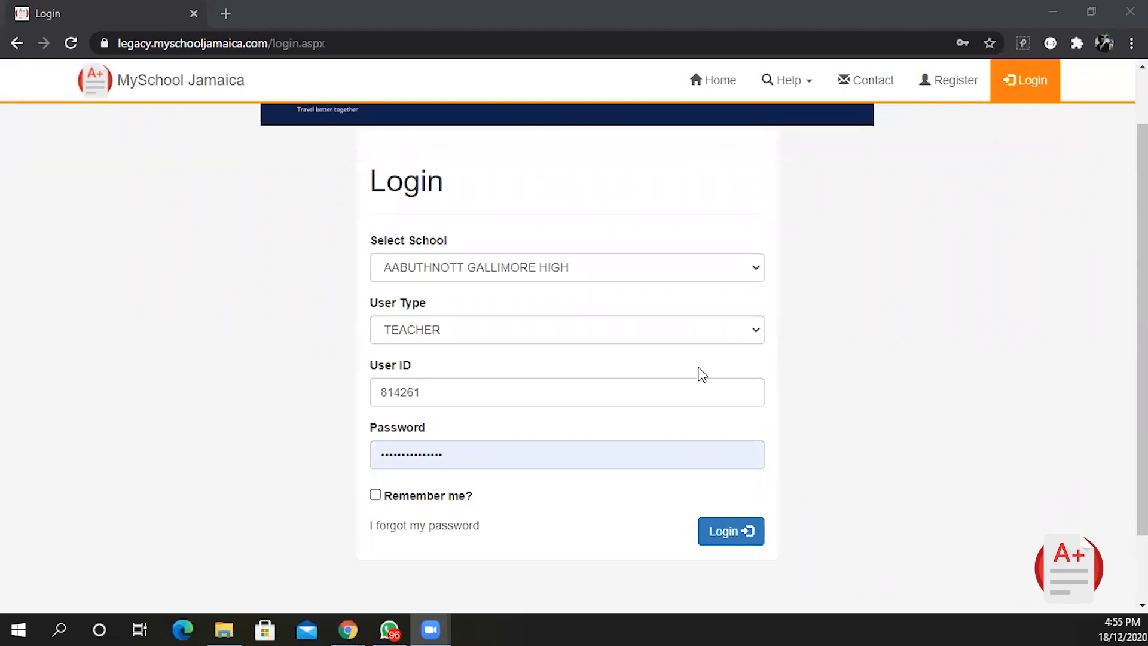
mouse_move(407, 367)
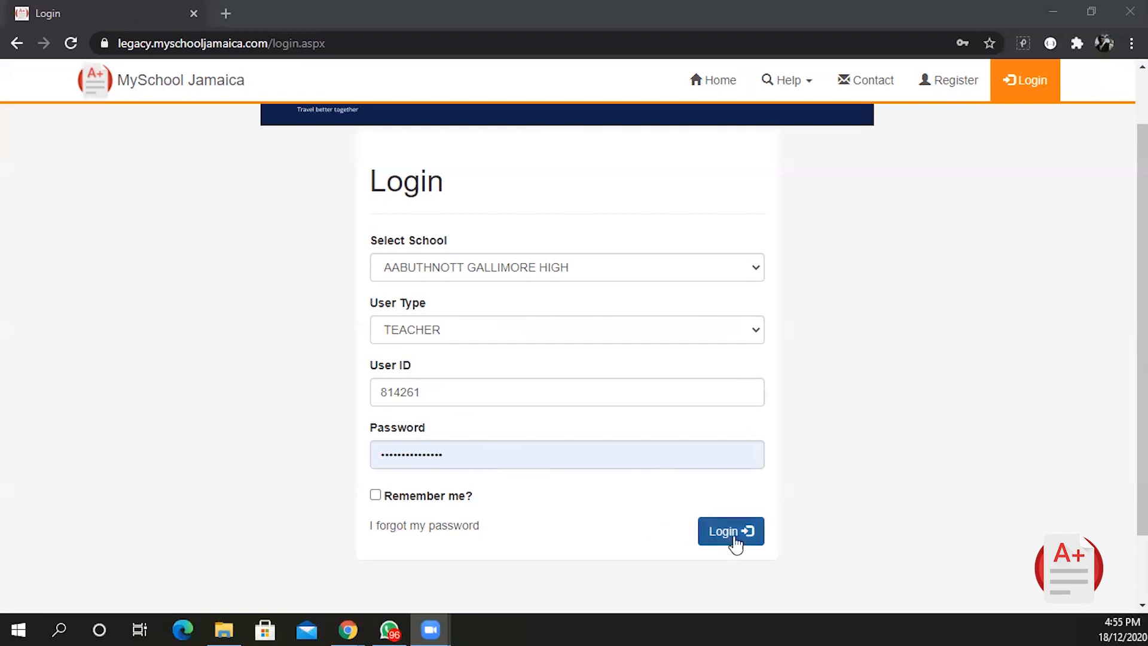
- Log in to the Teacher Portal dashboard for Aabuthnott Gallimore High
left_click(730, 531)
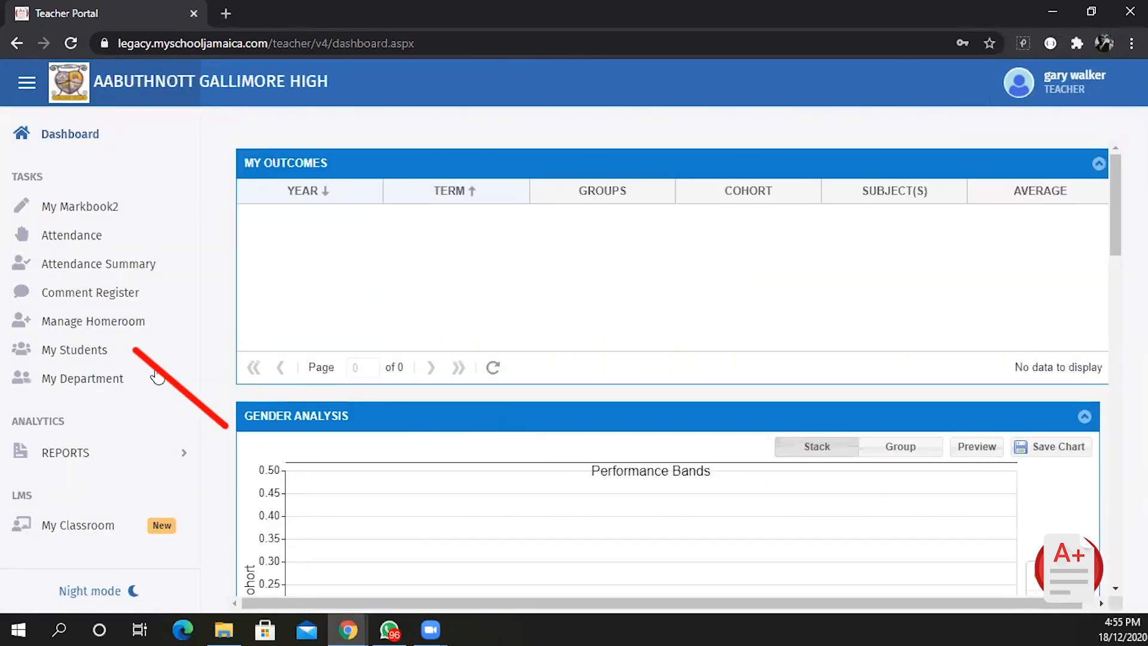
mouse_move(62, 328)
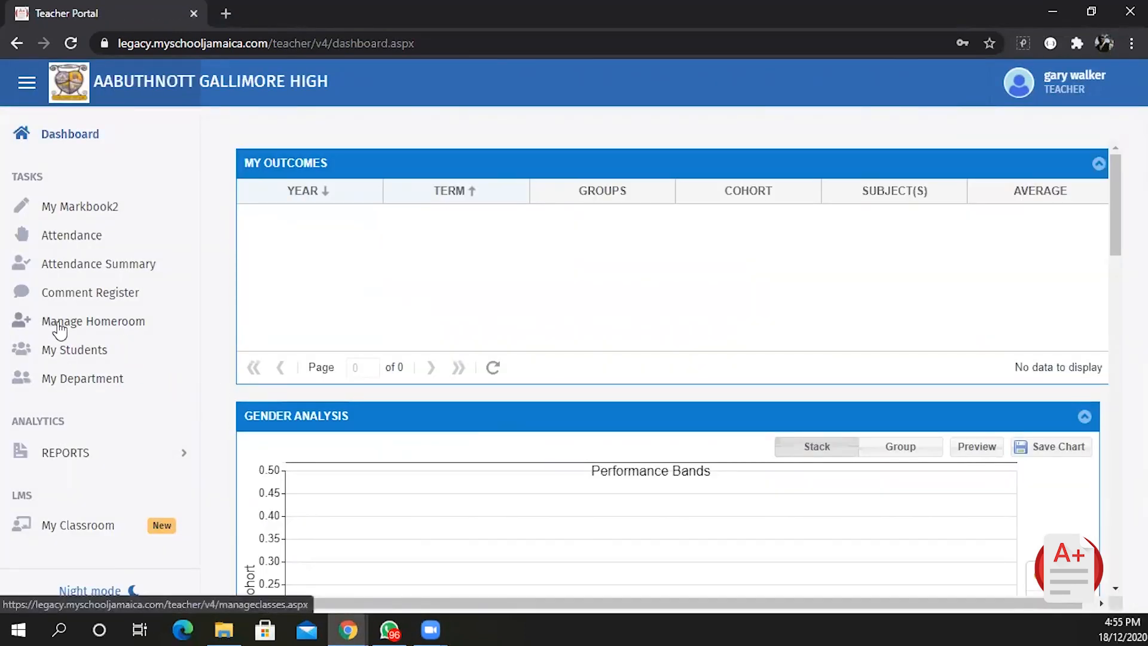
- Load the Manage Homeroom page listing the seven Level 7 homeroom classes
left_click(93, 321)
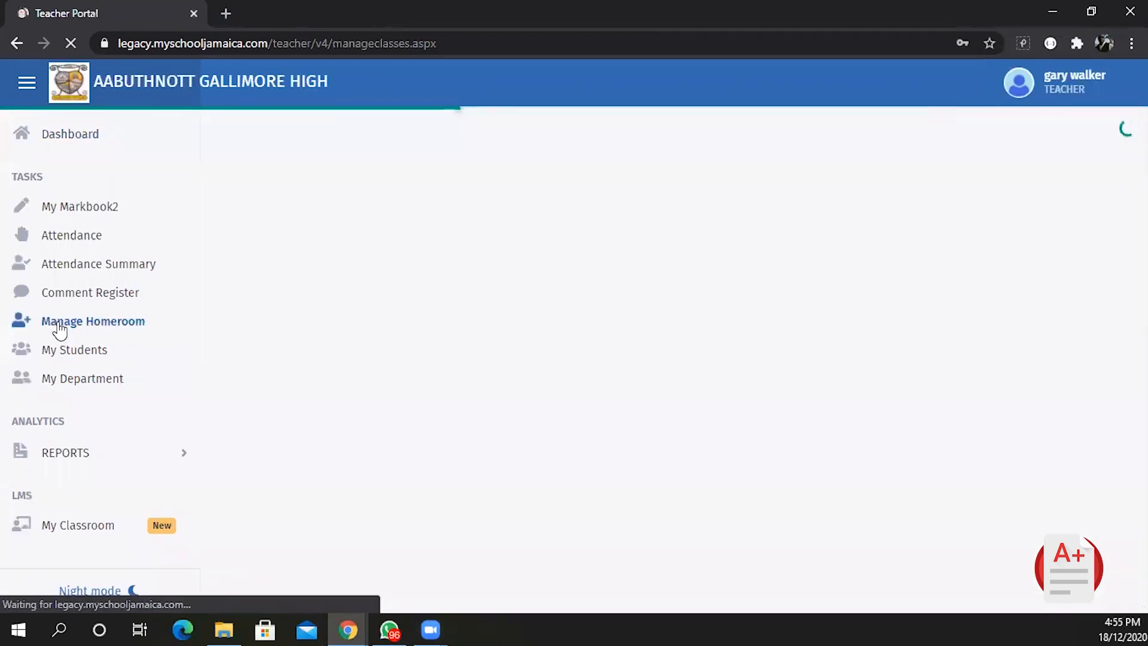
left_click(92, 320)
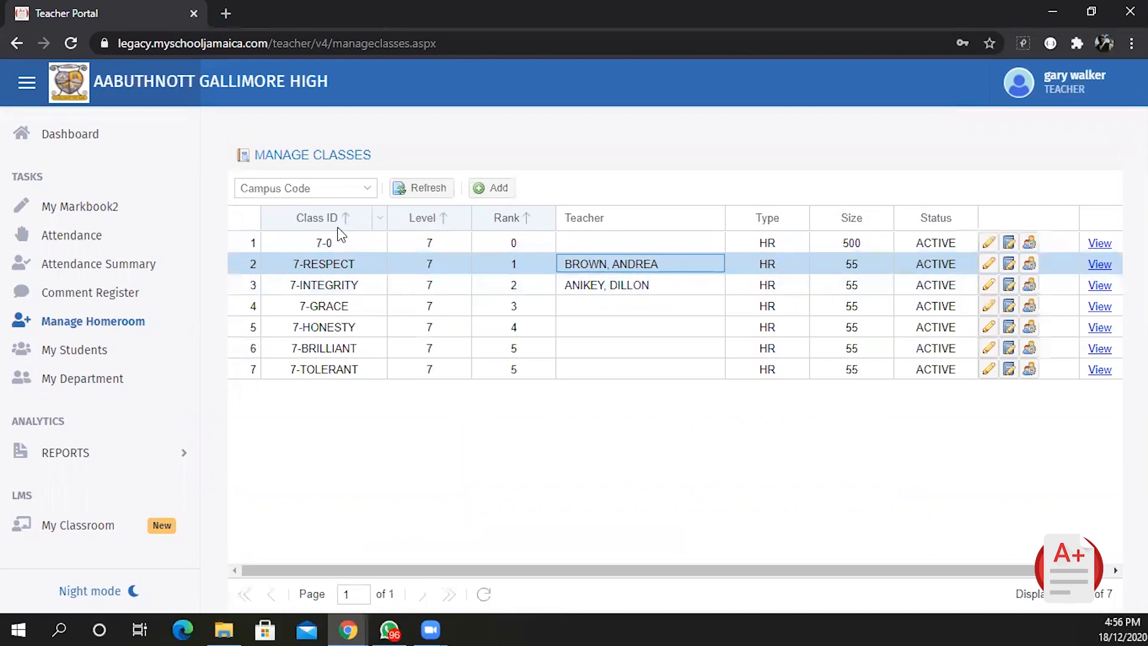
mouse_move(389, 294)
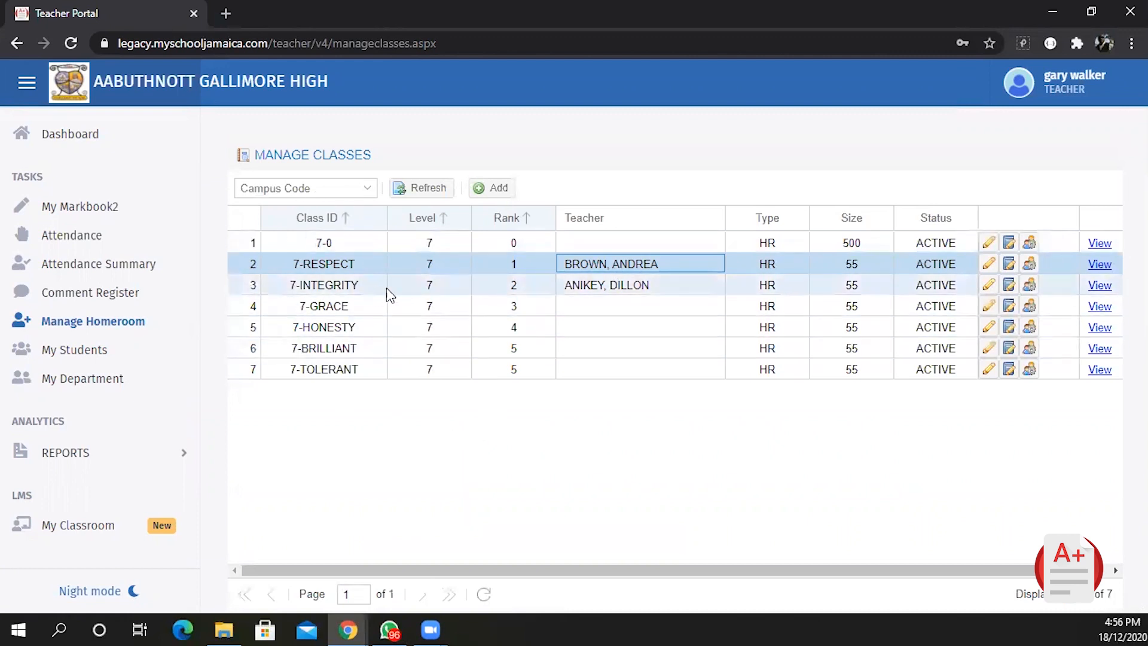
mouse_move(344, 283)
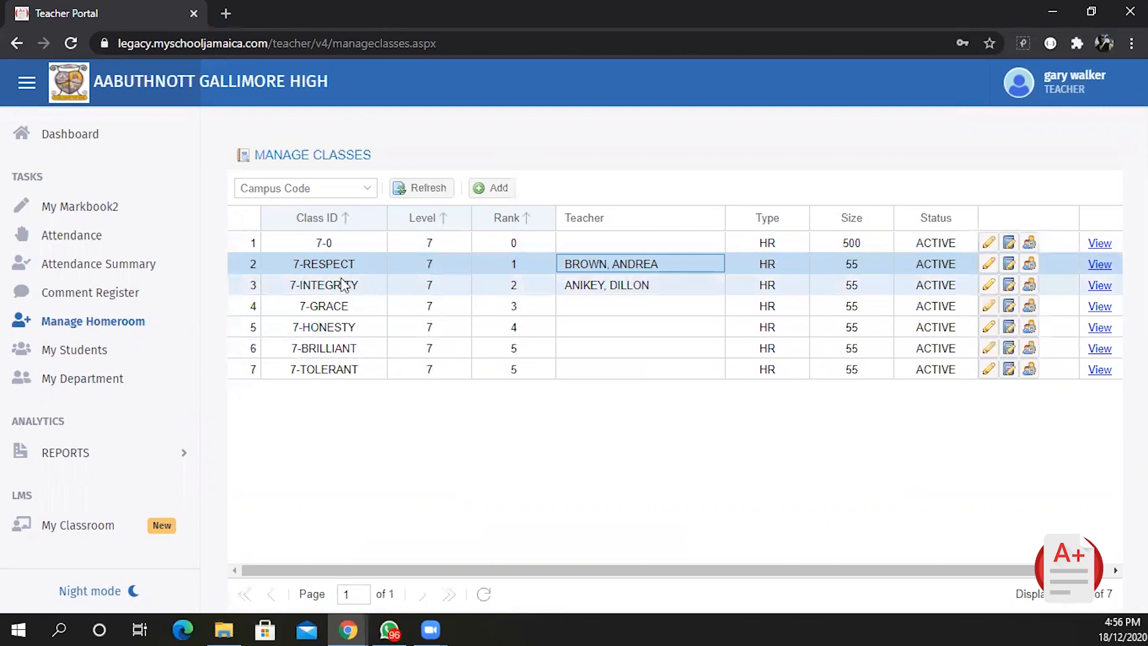
mouse_move(349, 274)
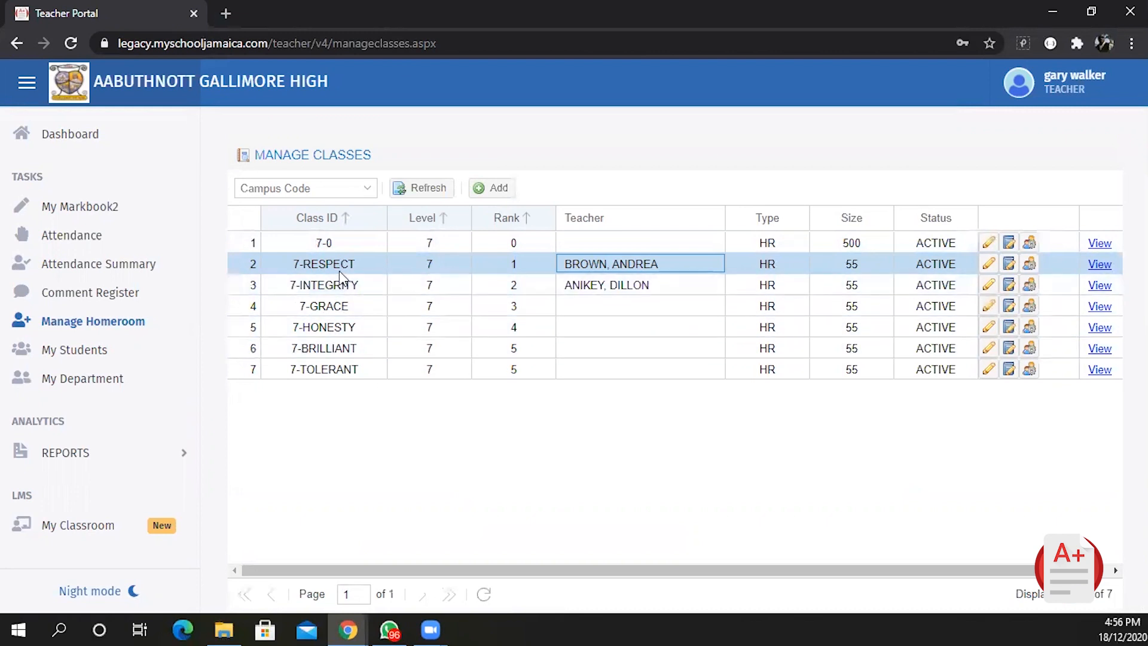
mouse_move(1100, 285)
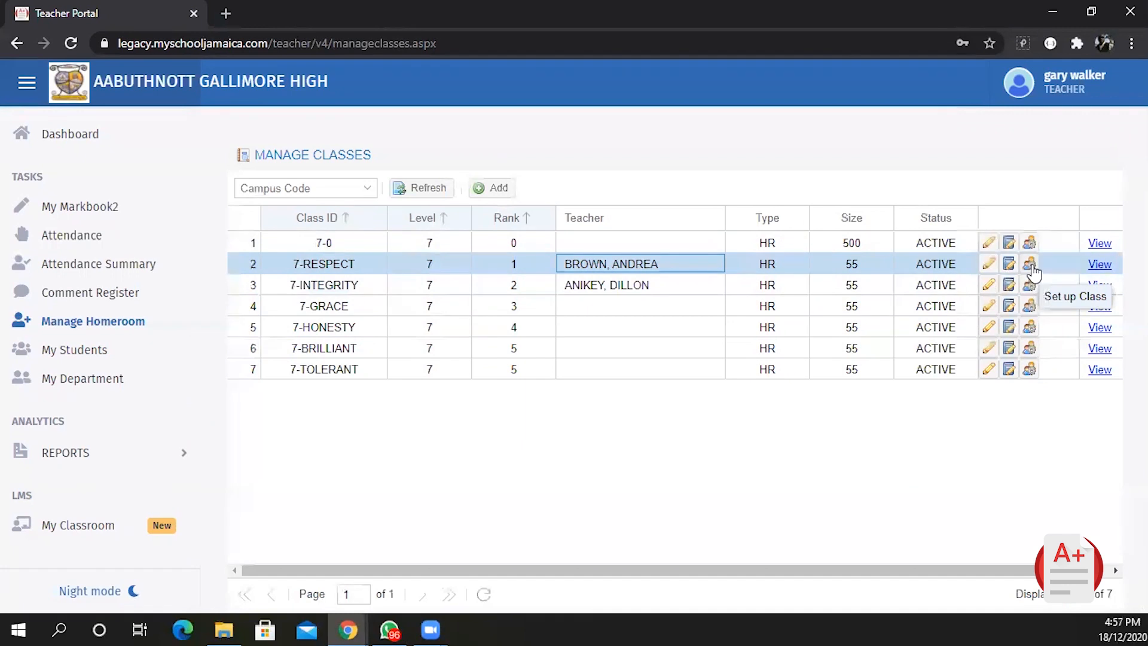
- Start Set up Class for 7-RESPECT and maximize the Reconcile Class List window
left_click(1029, 263)
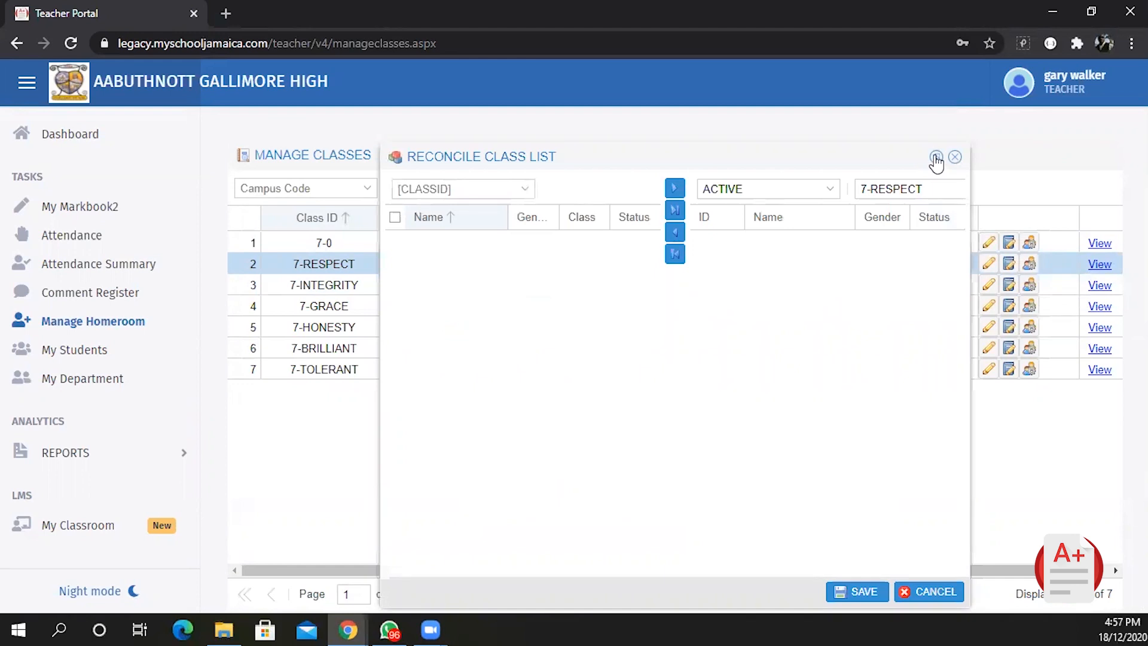
left_click(935, 156)
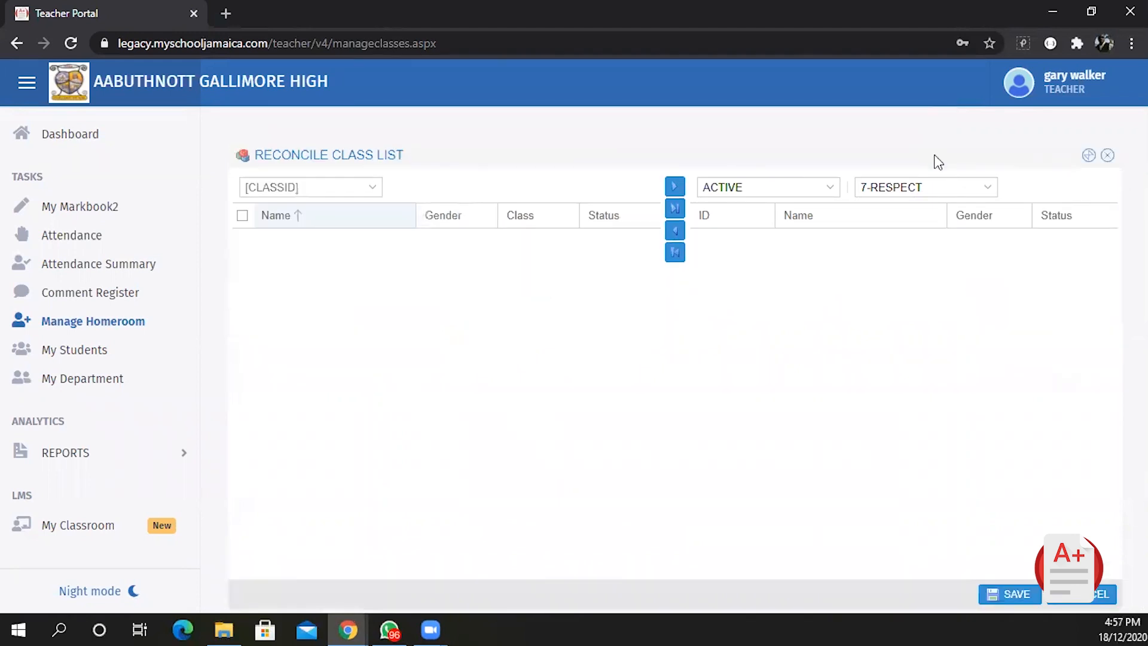
mouse_move(373, 197)
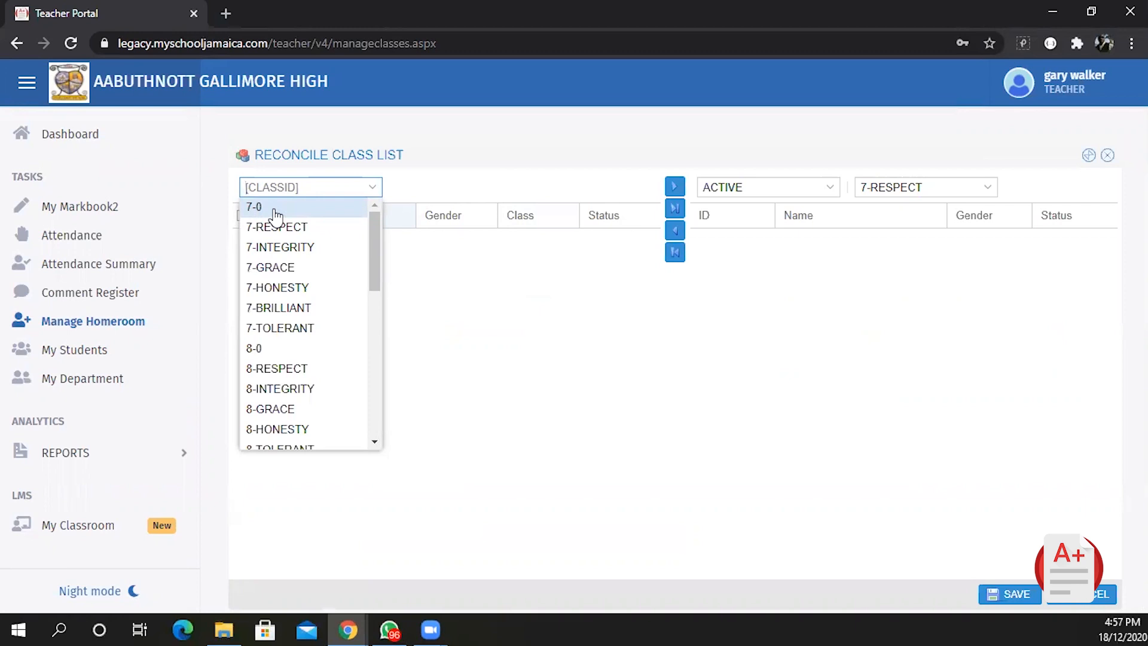
- Draw from holding class 7-0 and move one female student into 7-RESPECT
left_click(254, 205)
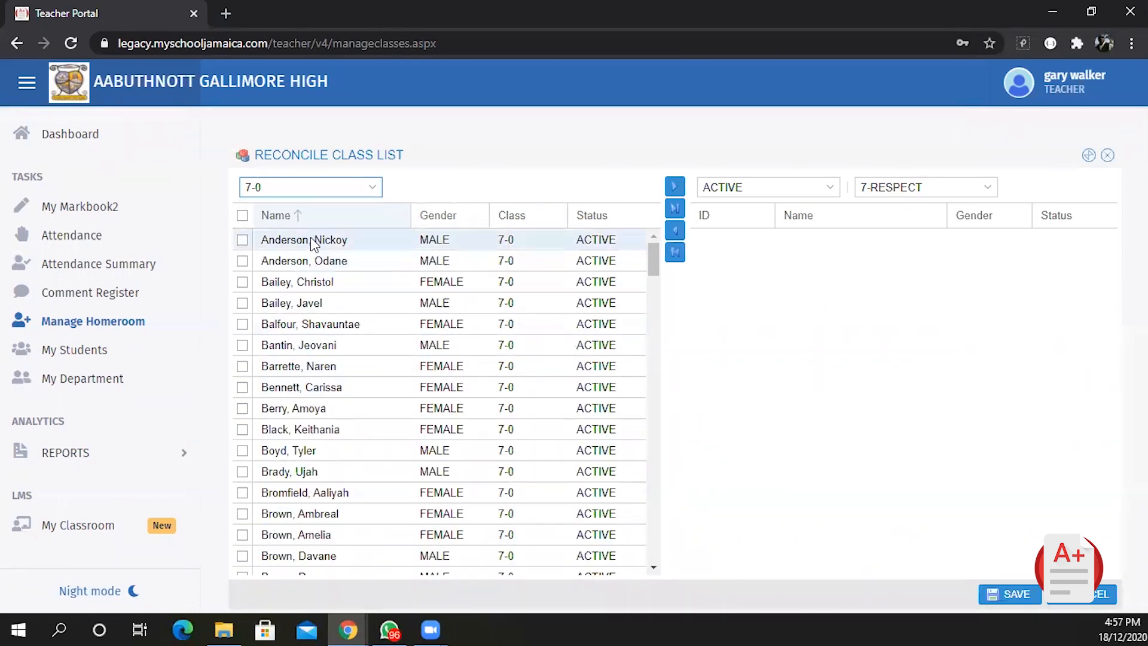
left_click(242, 239)
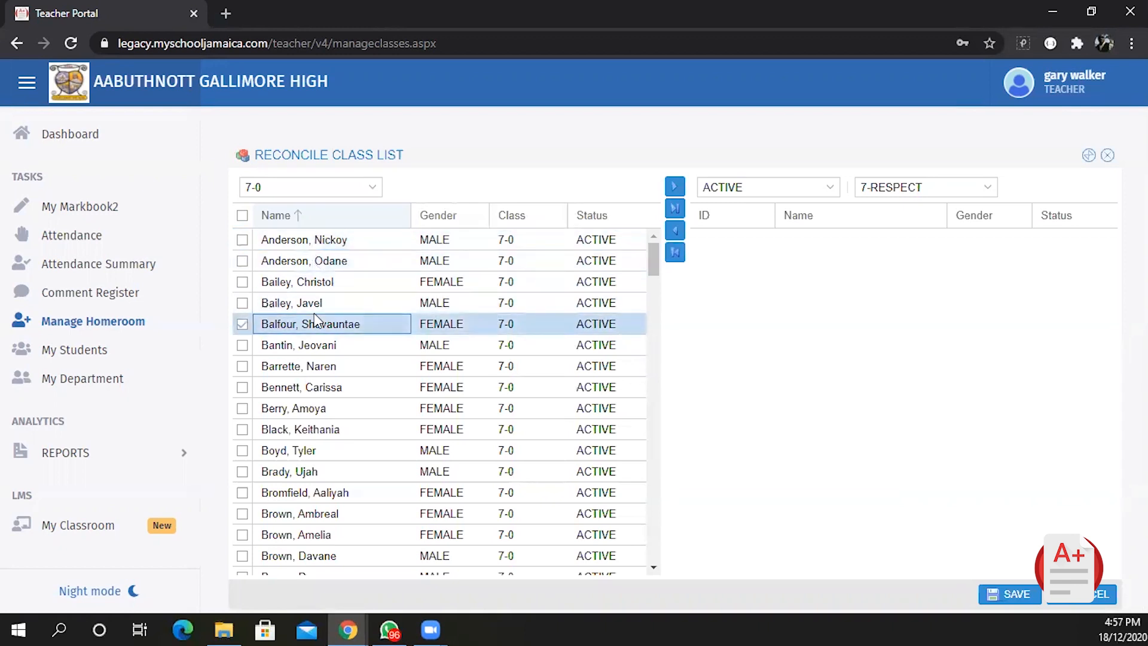
mouse_move(315, 338)
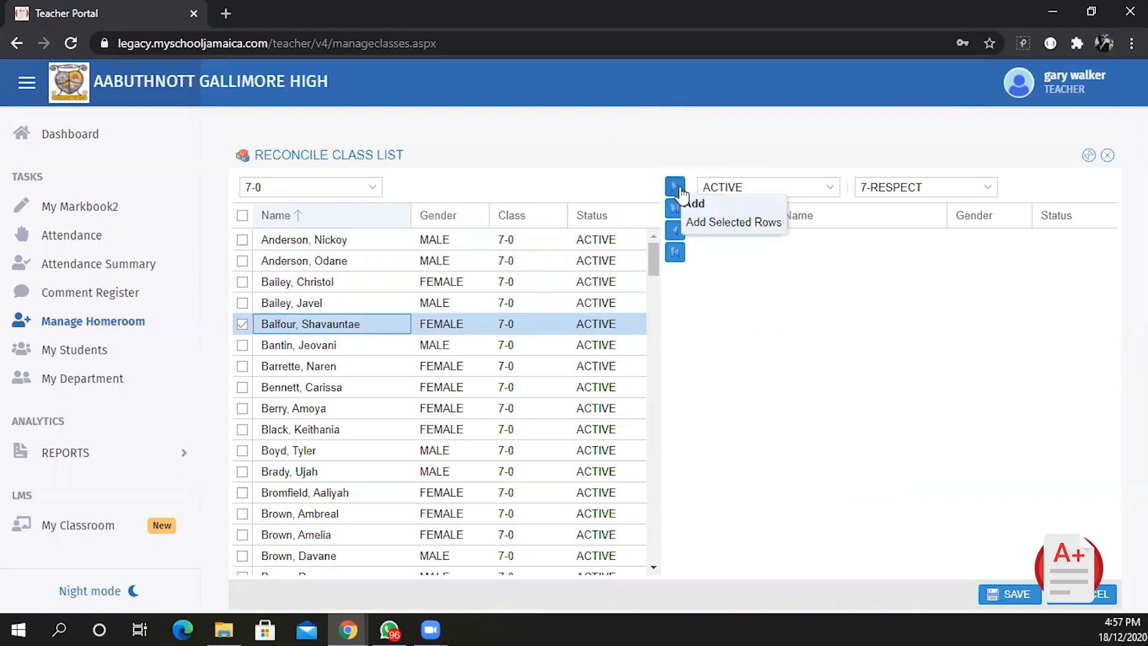
left_click(732, 222)
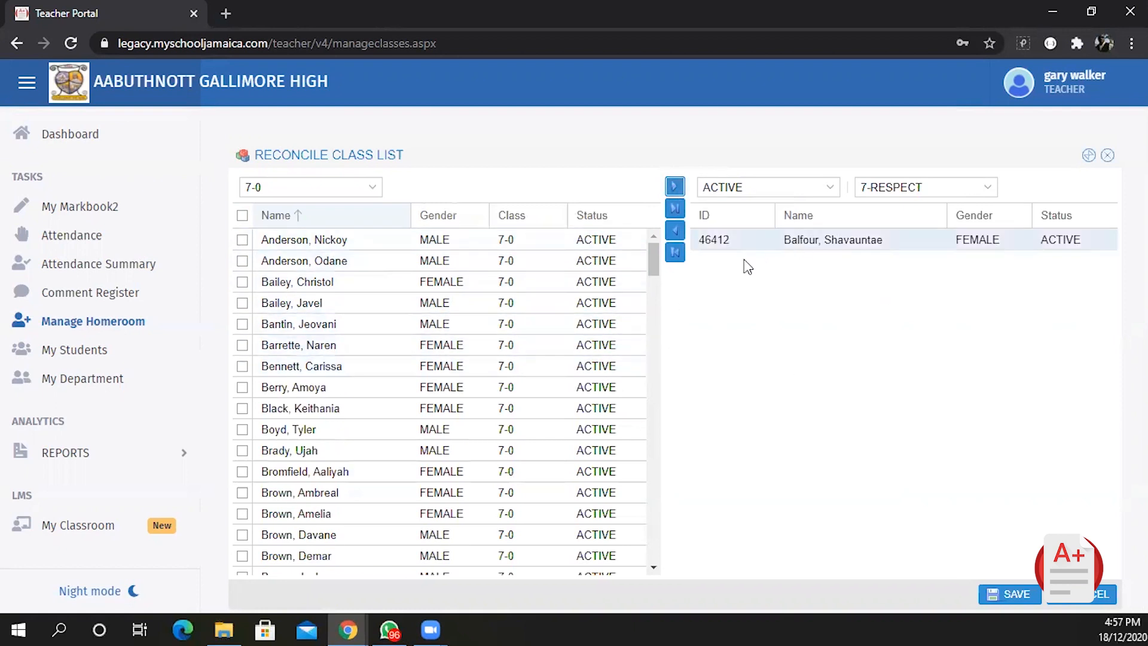
mouse_move(856, 356)
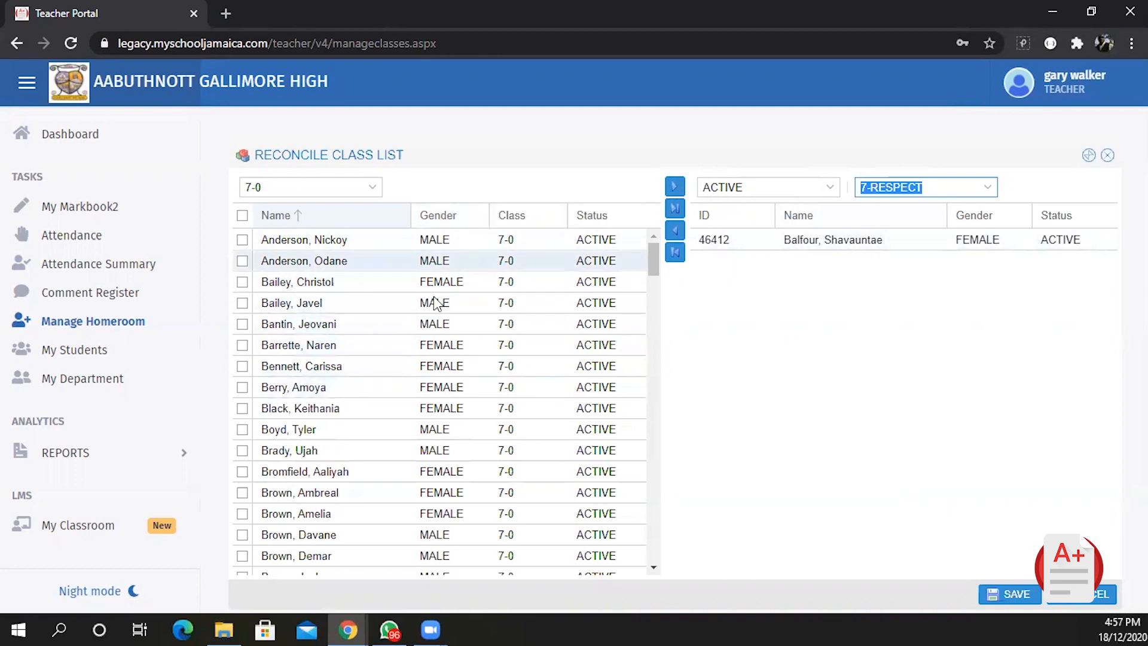
mouse_move(521, 320)
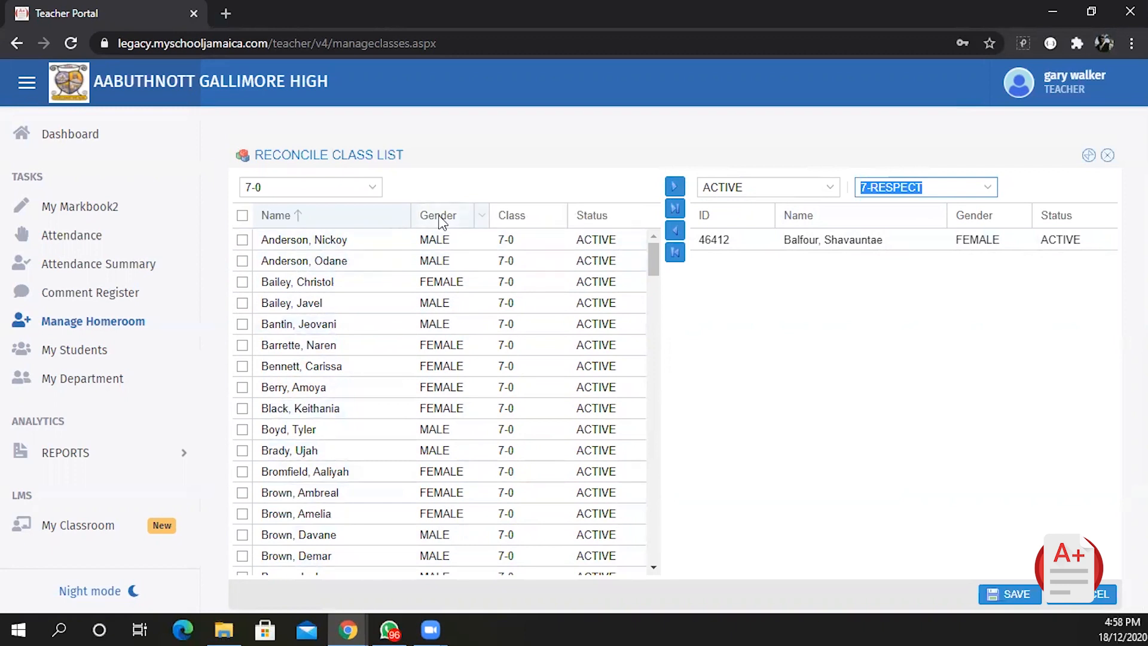
- Sort 7-0 by gender, tick six girls and add them to 7-RESPECT
left_click(438, 216)
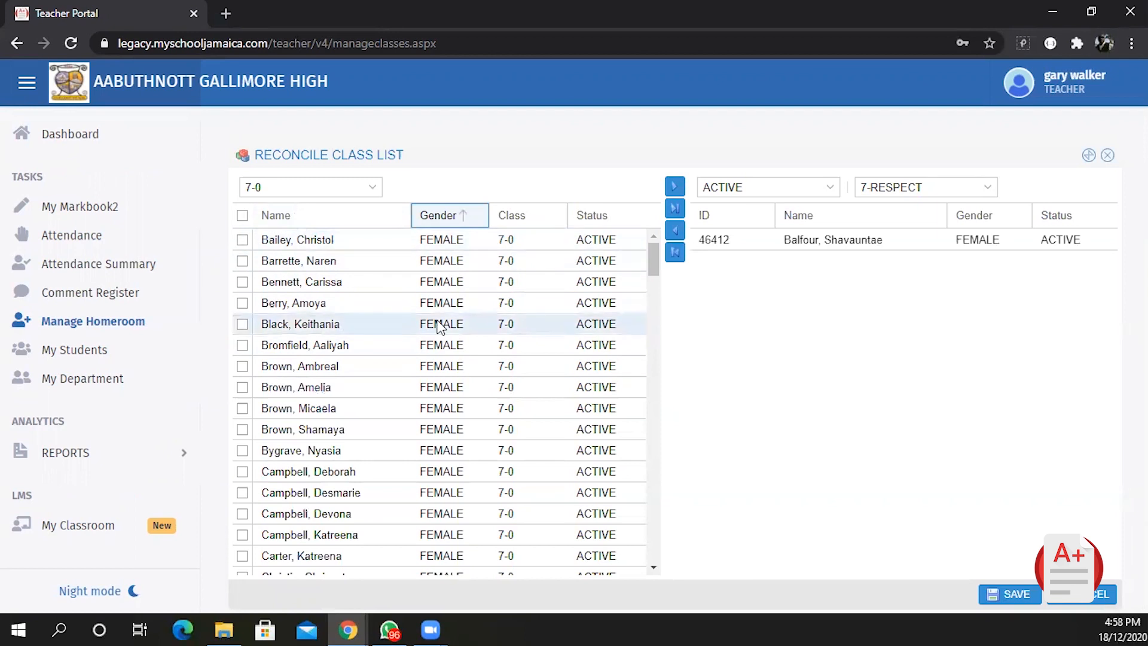
mouse_move(299, 261)
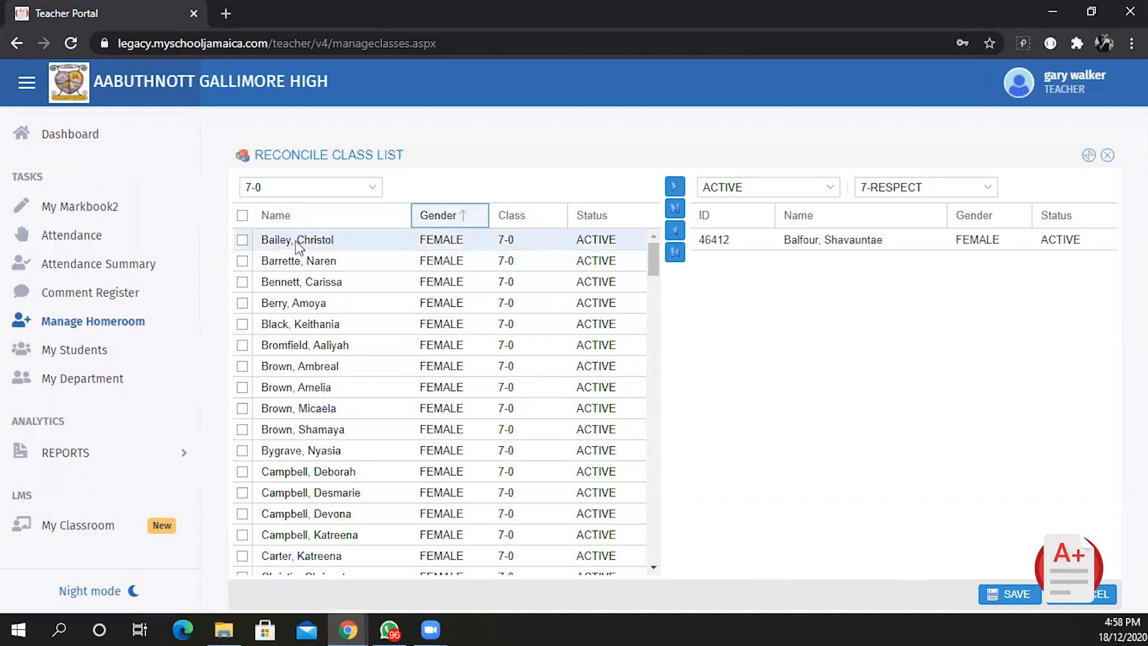
scroll("down", 3)
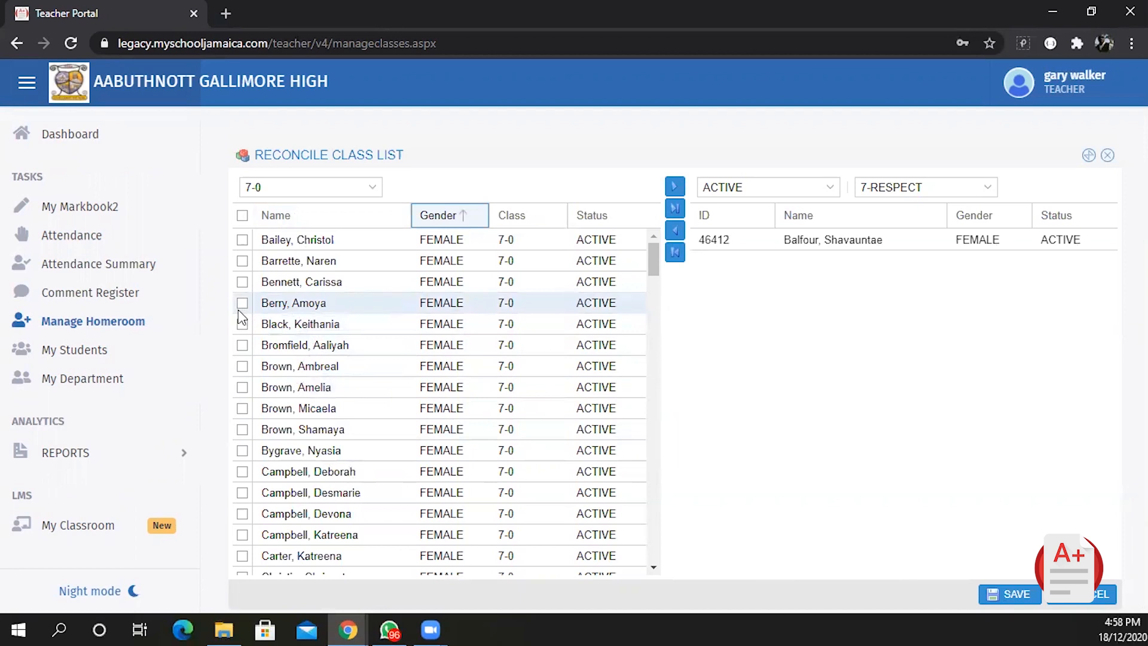
left_click(241, 302)
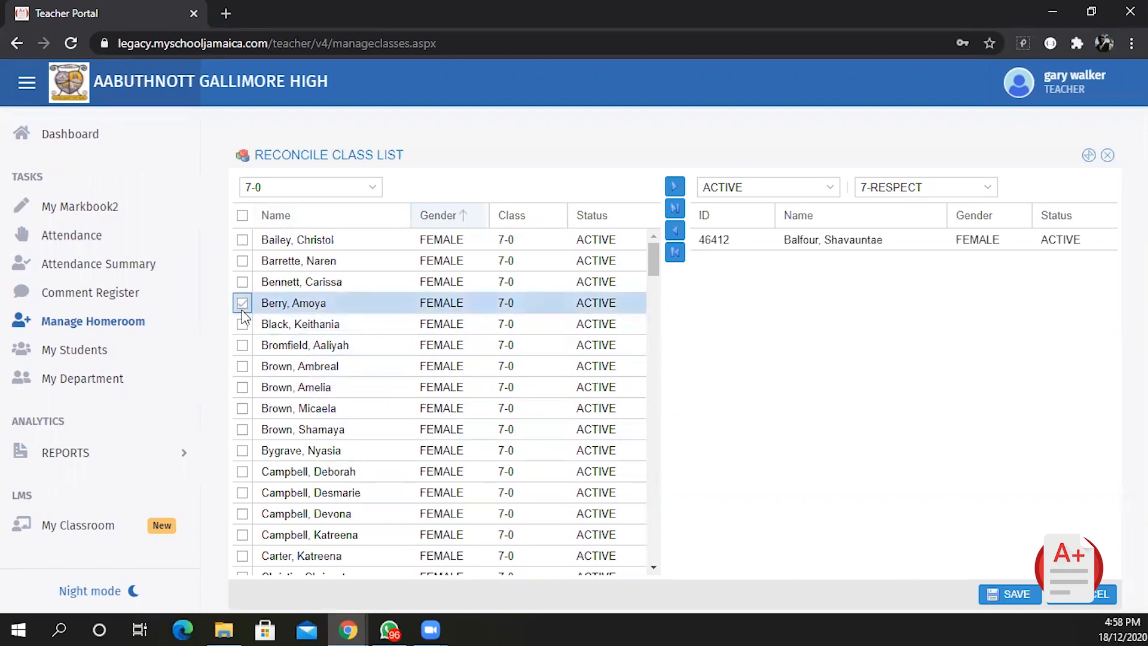
left_click(241, 366)
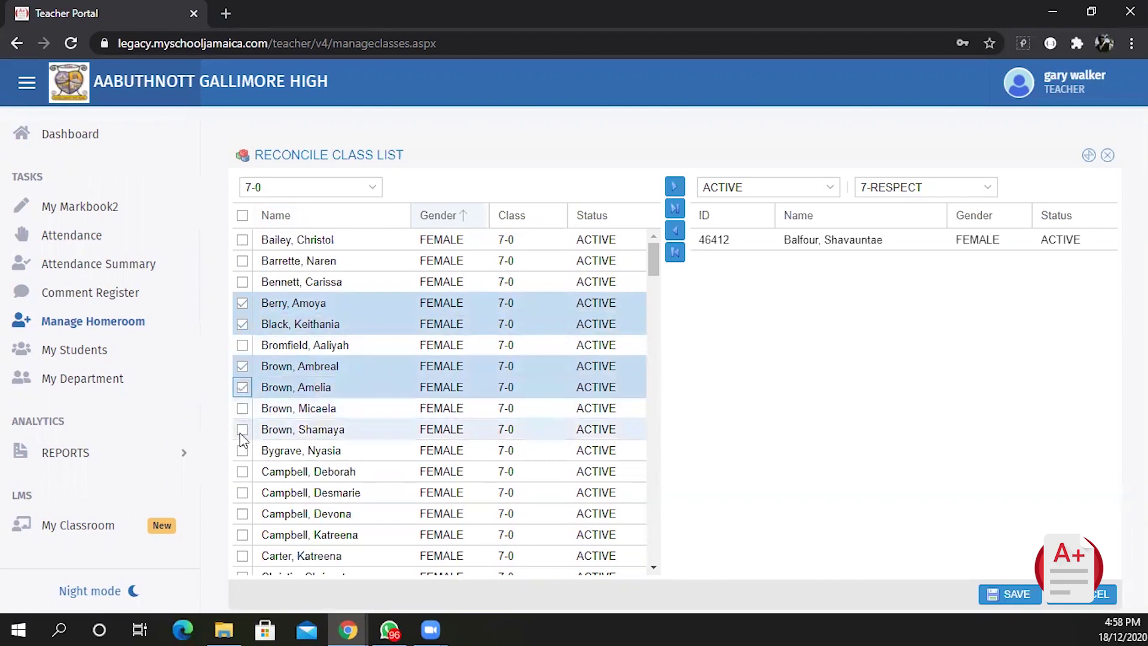
left_click(242, 429)
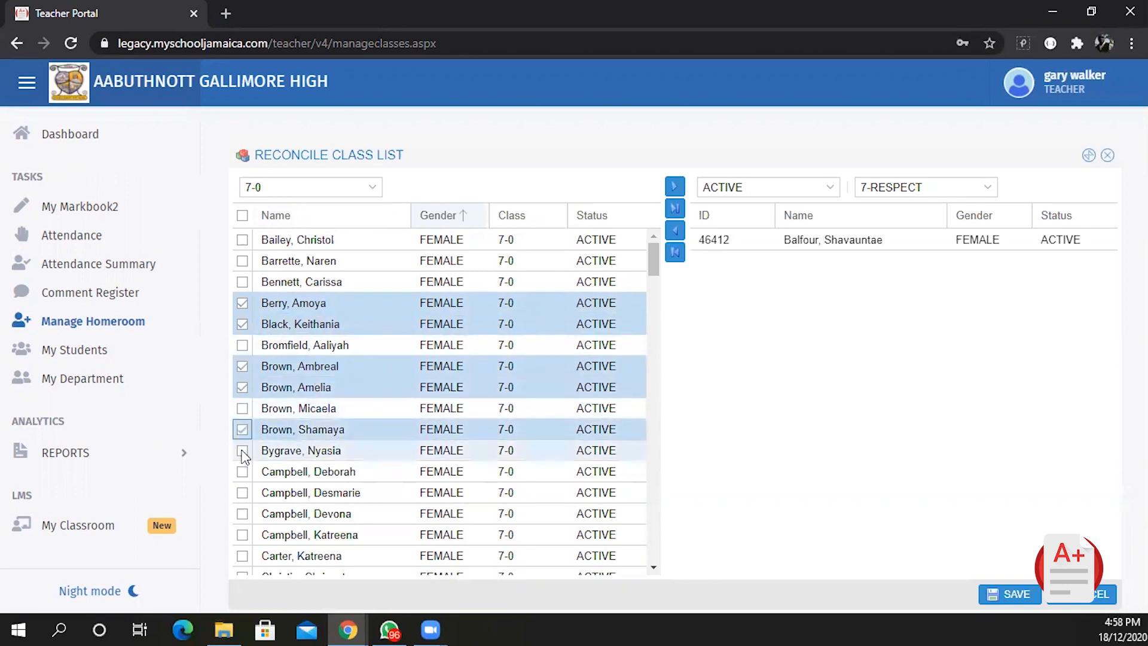
left_click(242, 450)
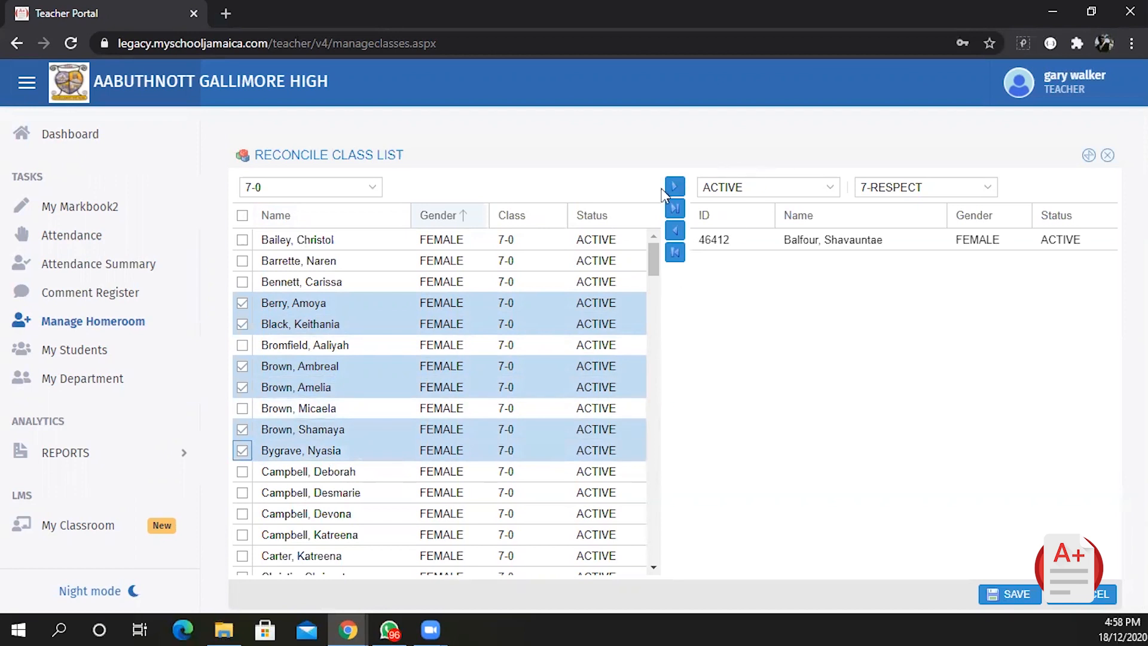
left_click(674, 187)
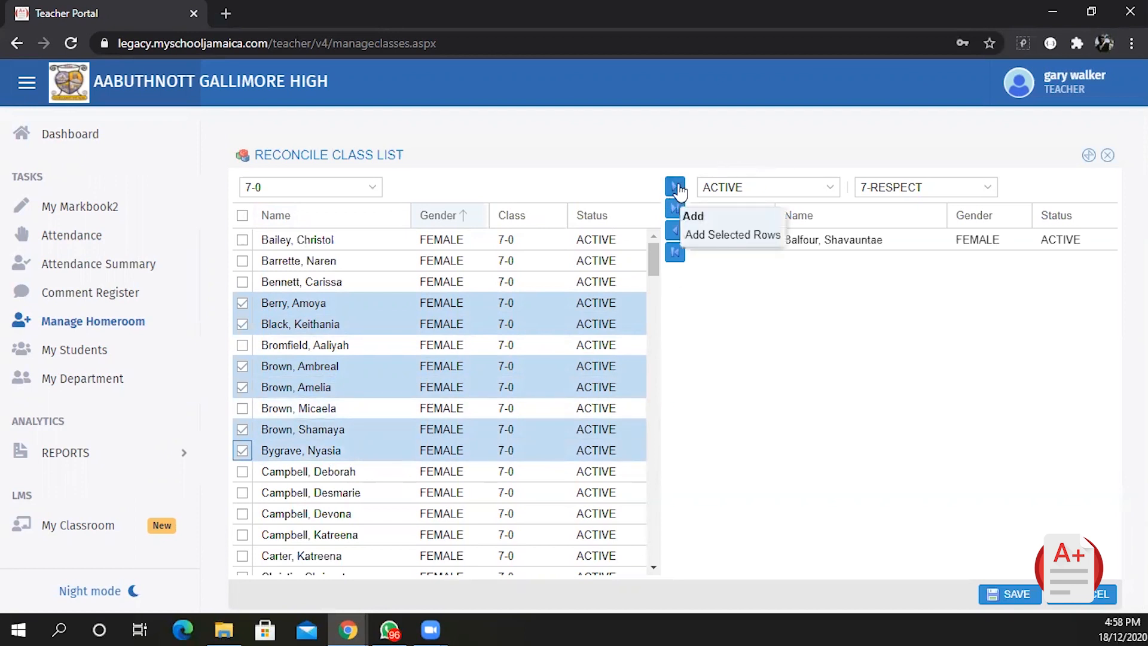
left_click(732, 235)
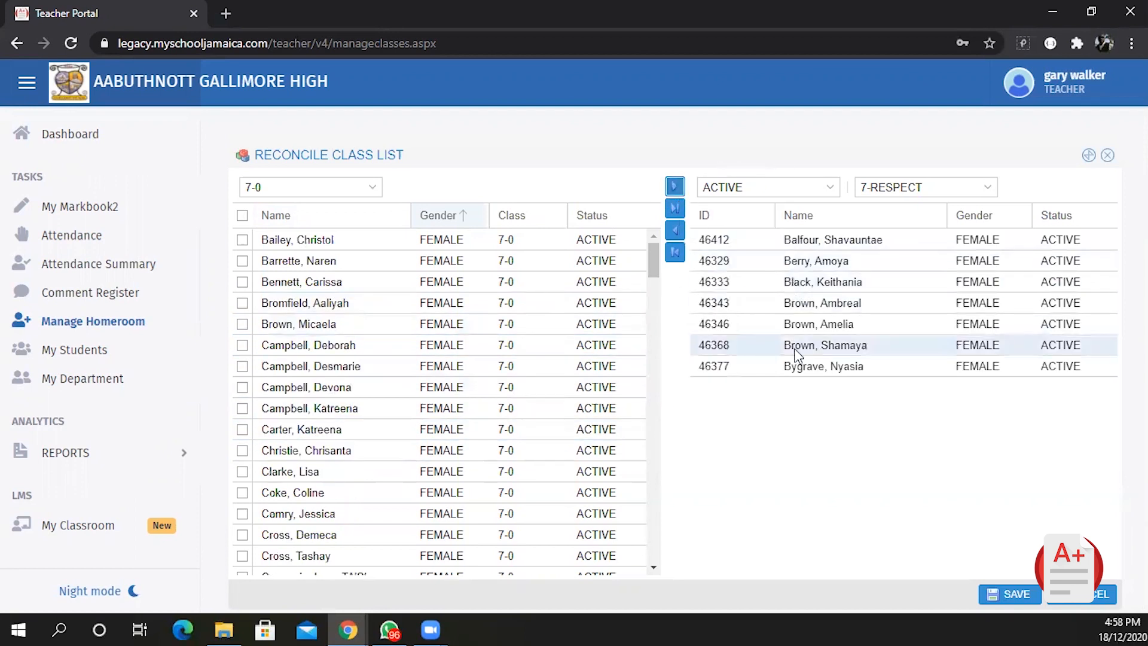
- Tick the next group of 7-0 girls further down the list for transfer to 7-RESPECT
scroll("down", 3)
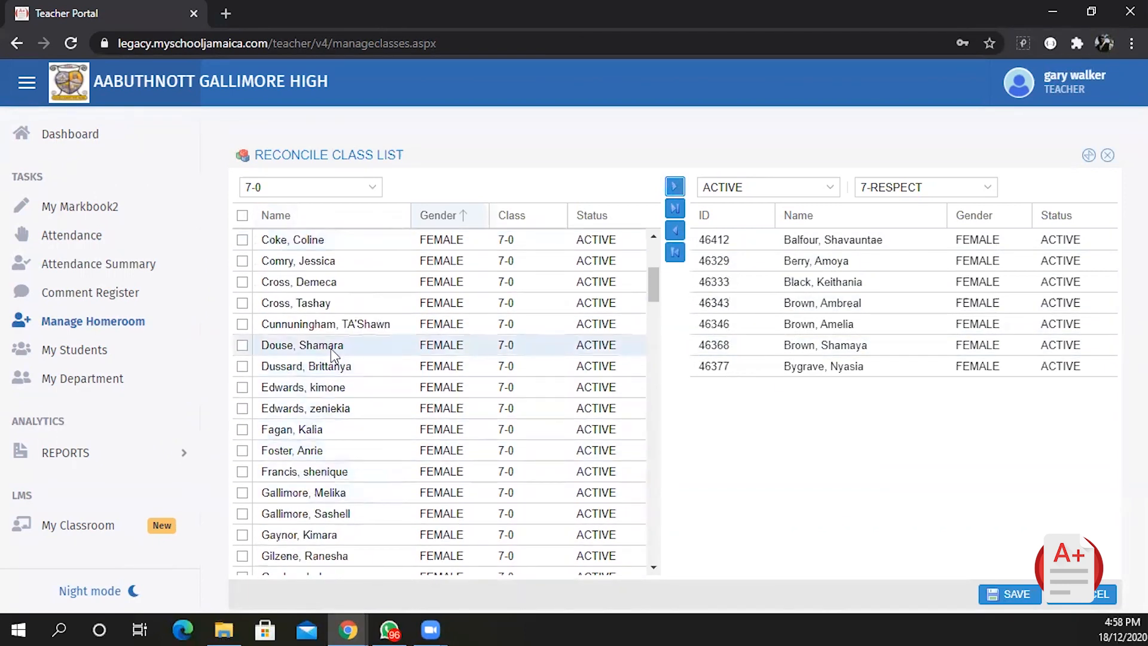
left_click(241, 344)
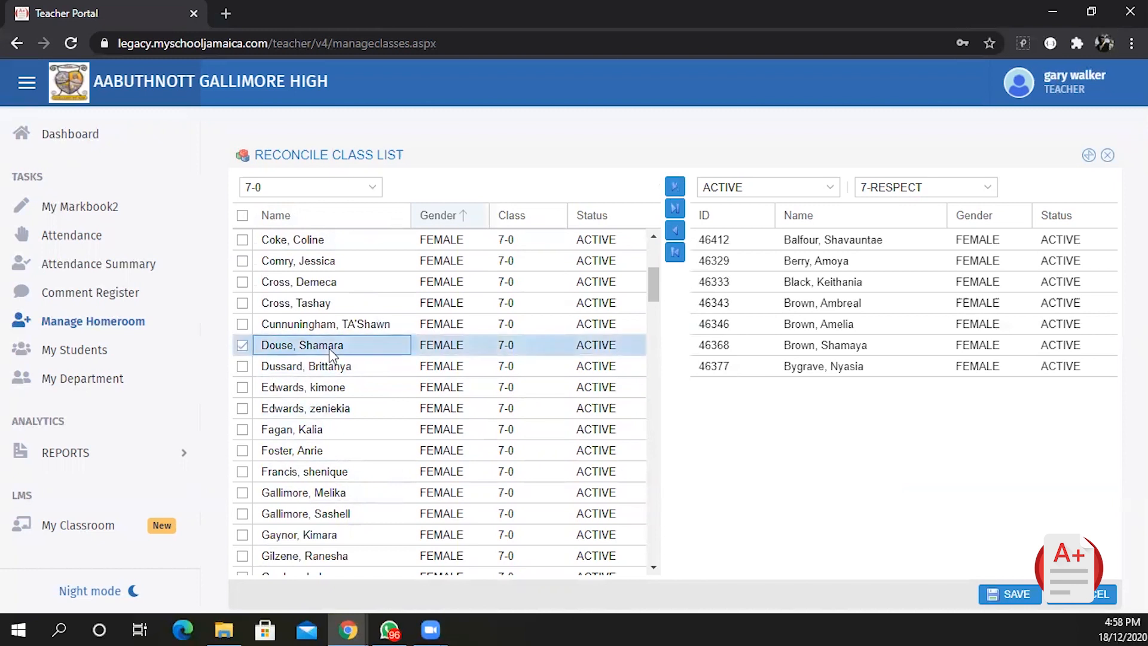
left_click(305, 366)
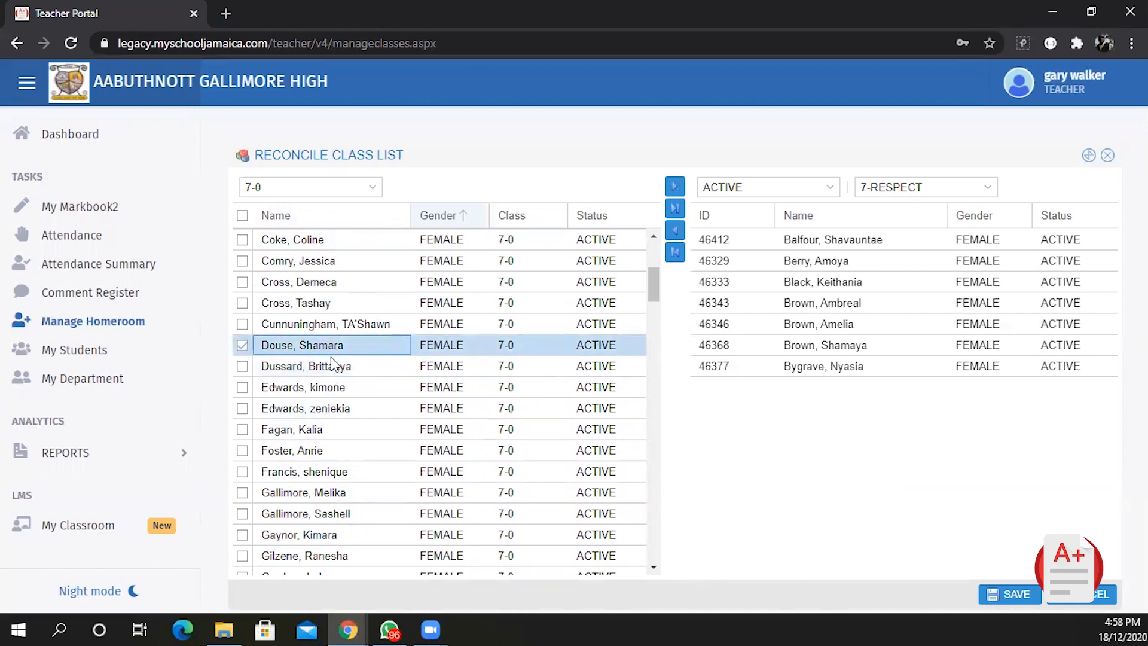
left_click(242, 366)
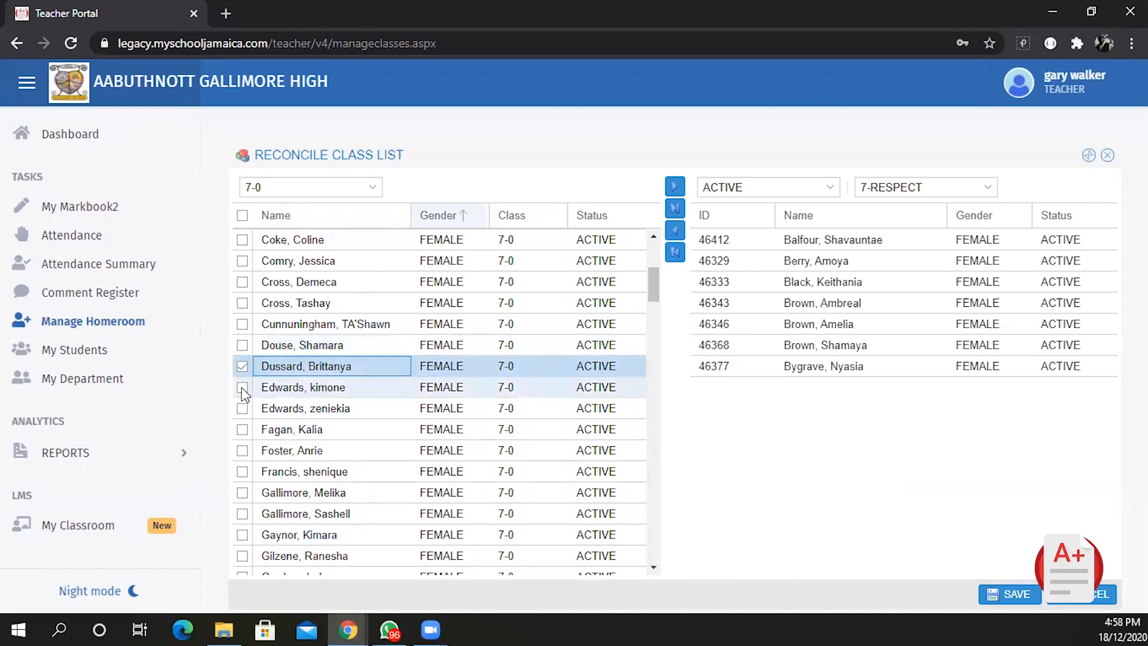
left_click(242, 429)
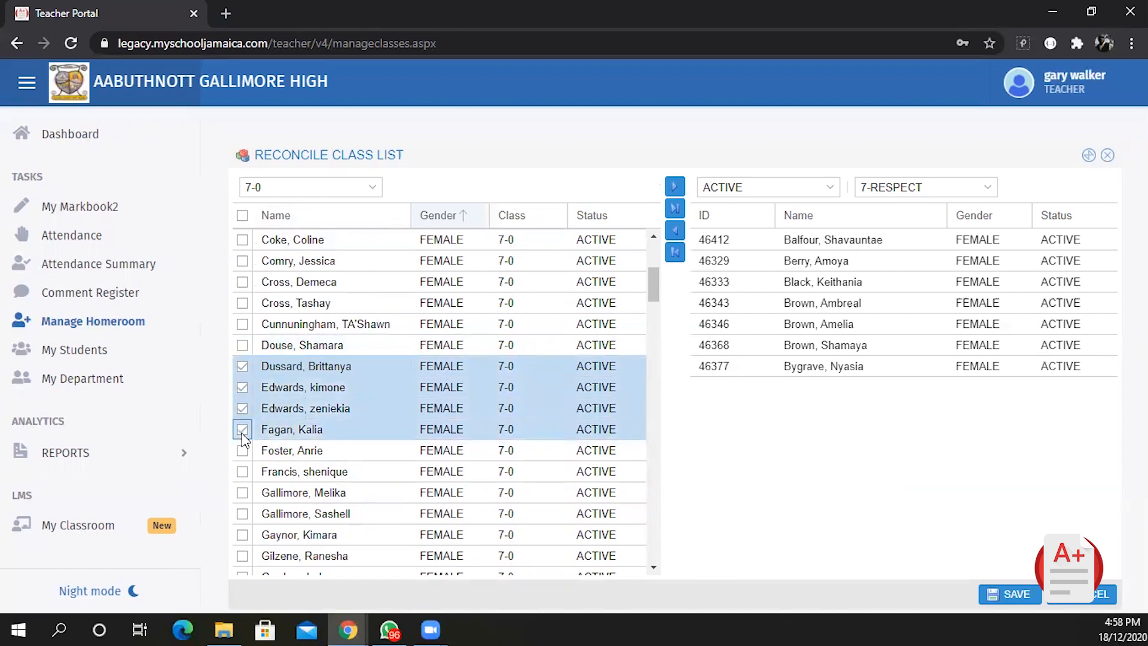
left_click(241, 430)
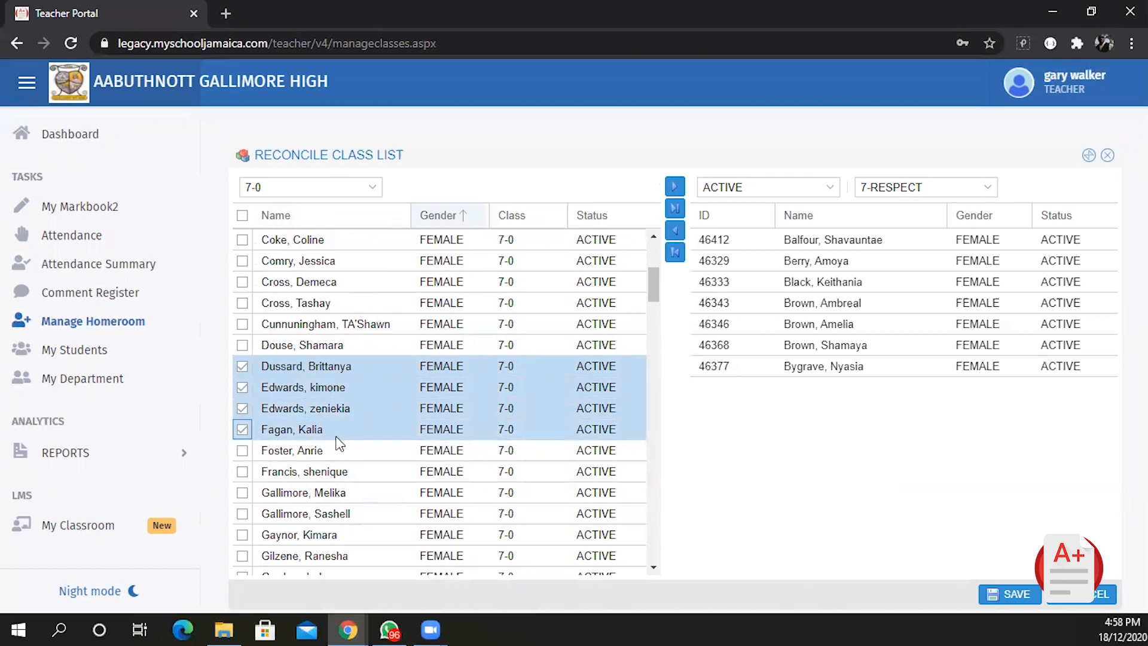
mouse_move(316, 464)
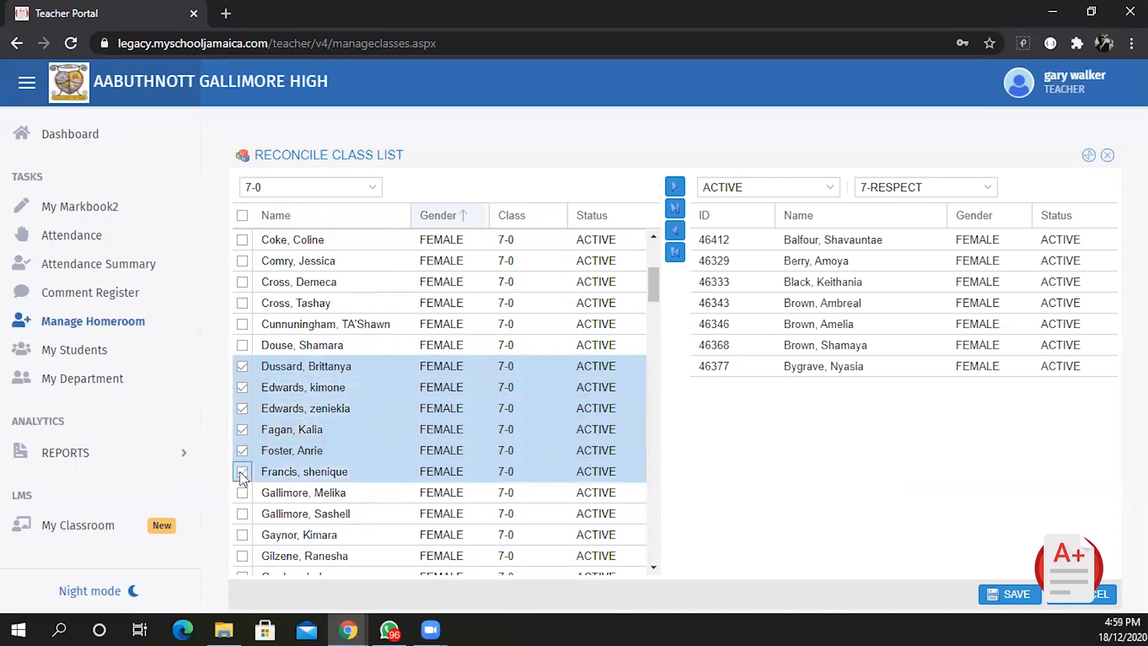
left_click(241, 472)
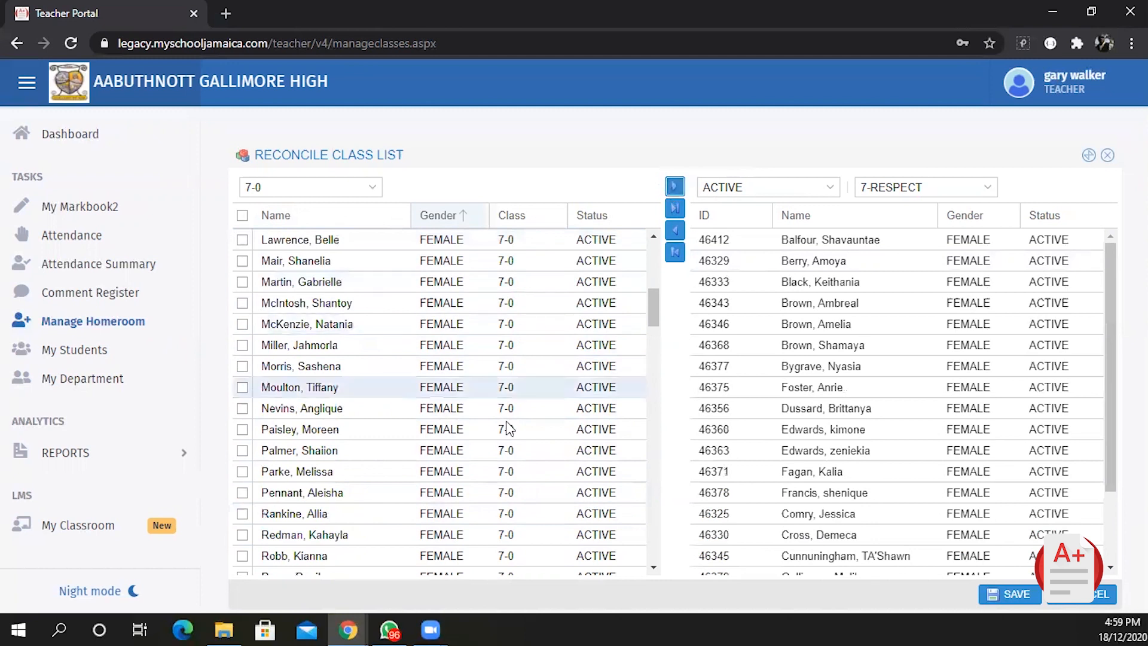
- Tick a remaining 7-0 girl and several boys and add them to 7-RESPECT
scroll("down", 3)
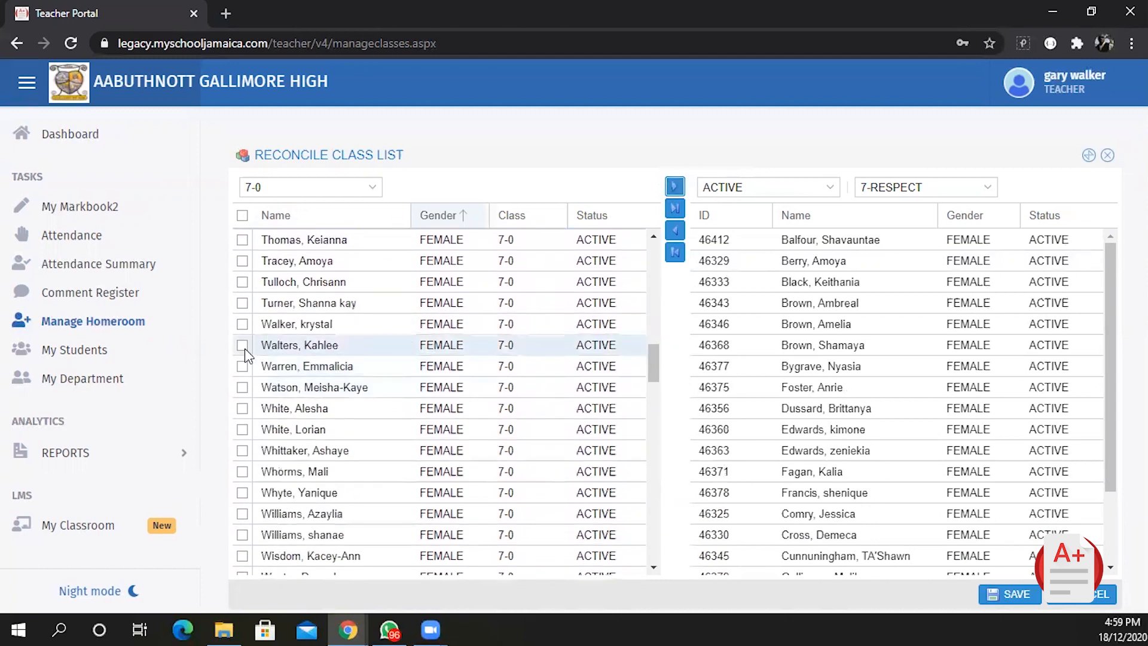
left_click(242, 344)
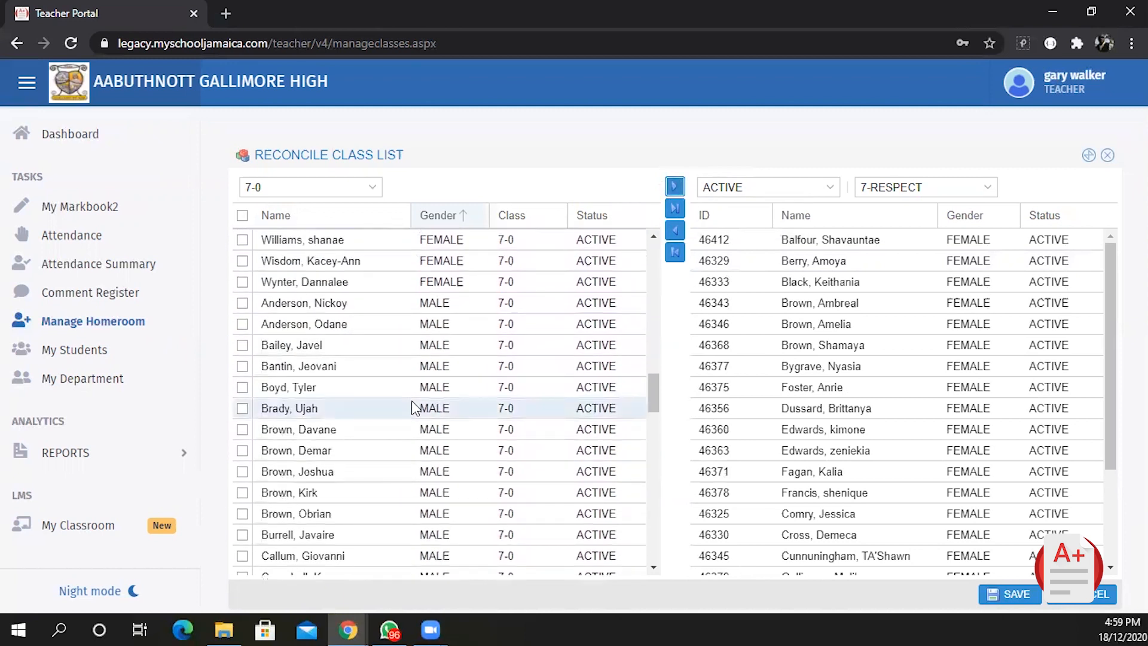
left_click(241, 429)
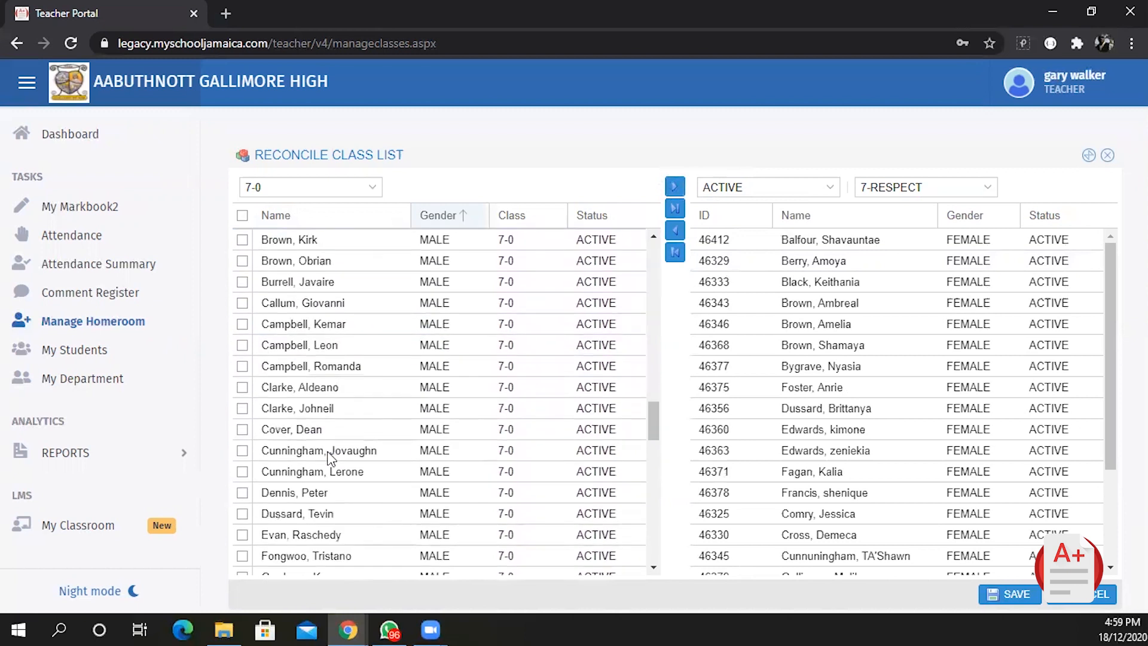
left_click(241, 388)
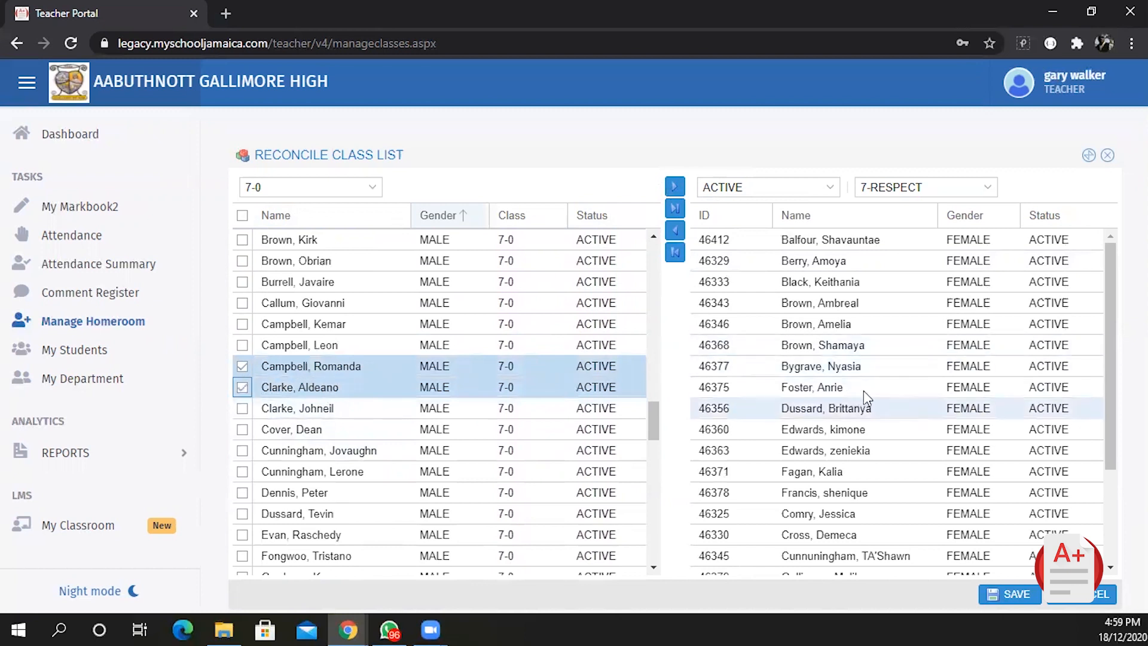
left_click(674, 186)
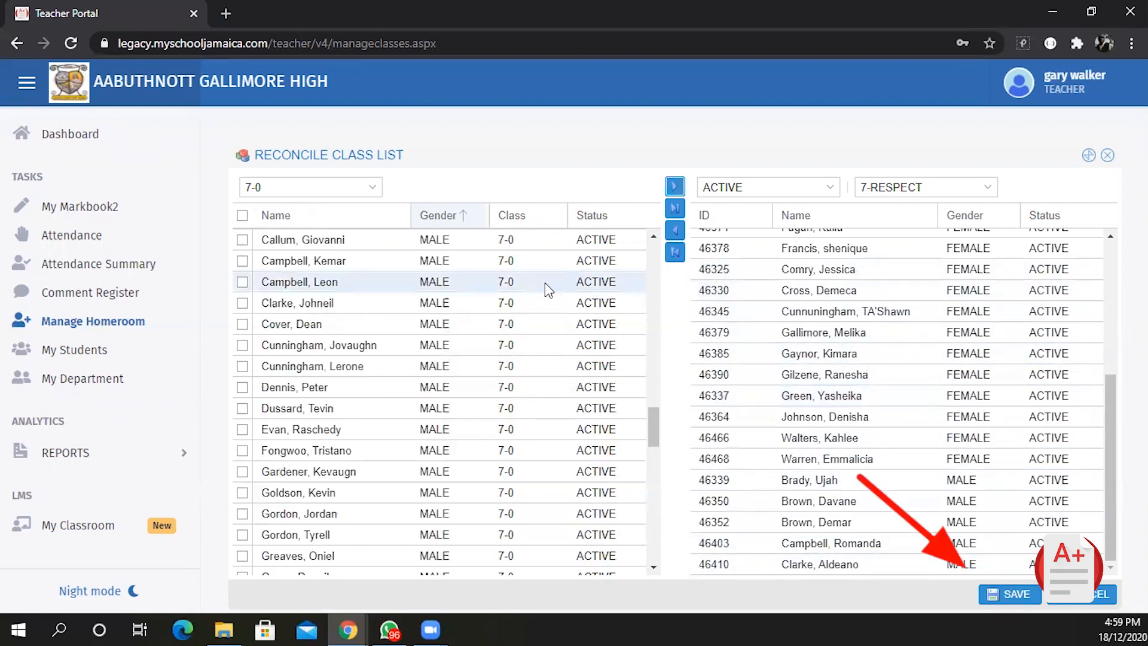
mouse_move(940, 434)
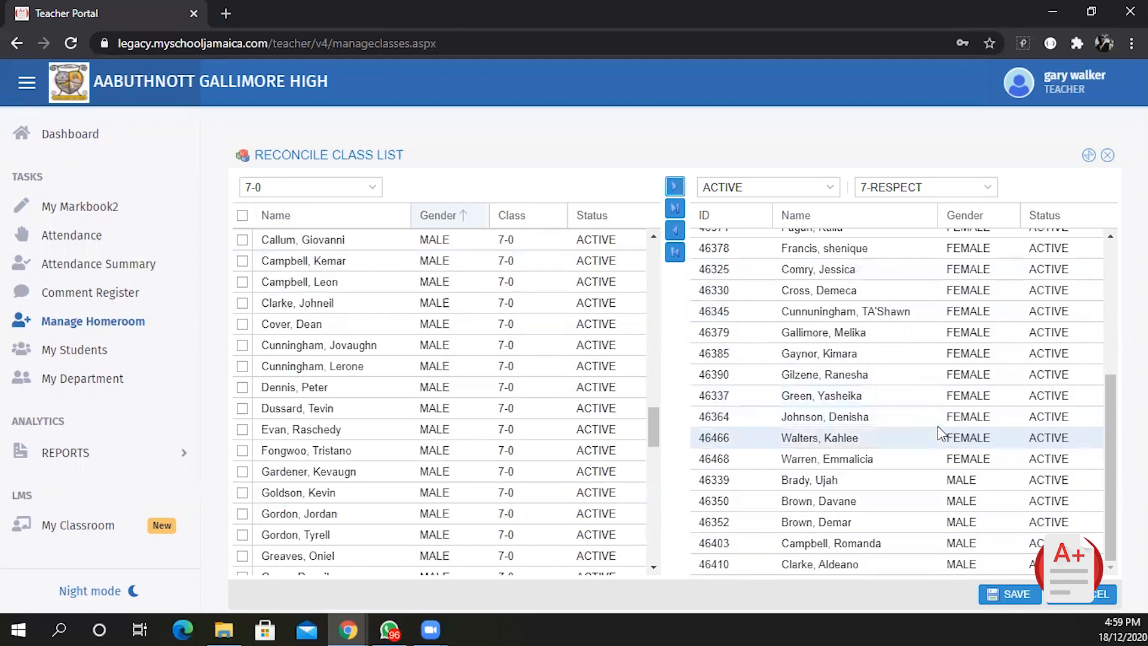